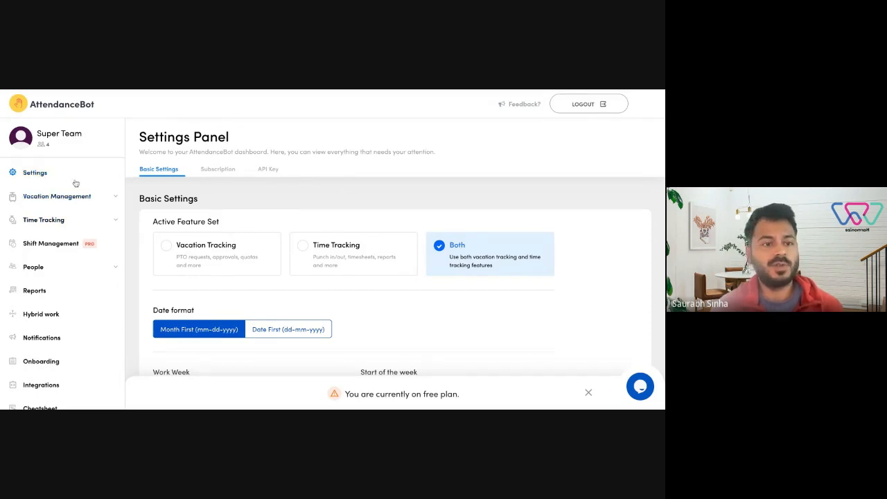
- Expand Vacation Management in the sidebar and open the Leaves balances page
left_click(57, 197)
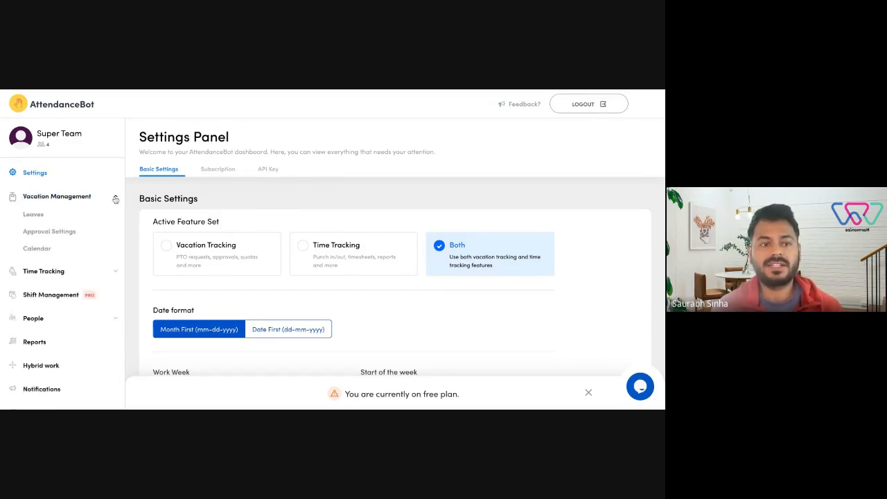
left_click(32, 213)
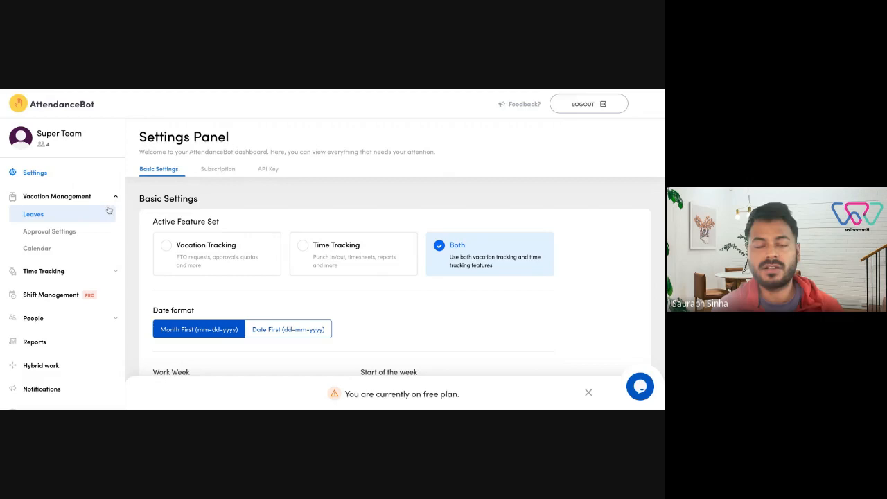
left_click(33, 213)
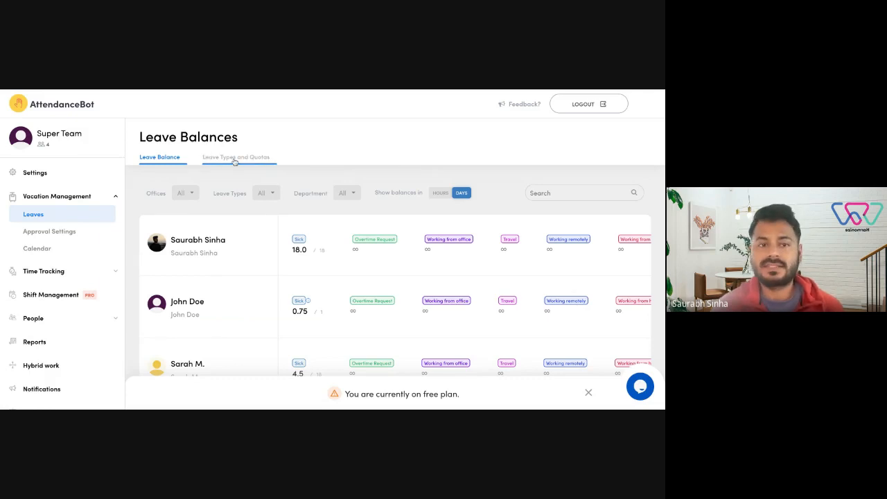
- Show the Leave Types and Quotas list of Overtime Request, Sick, Travel and Vacation
left_click(237, 157)
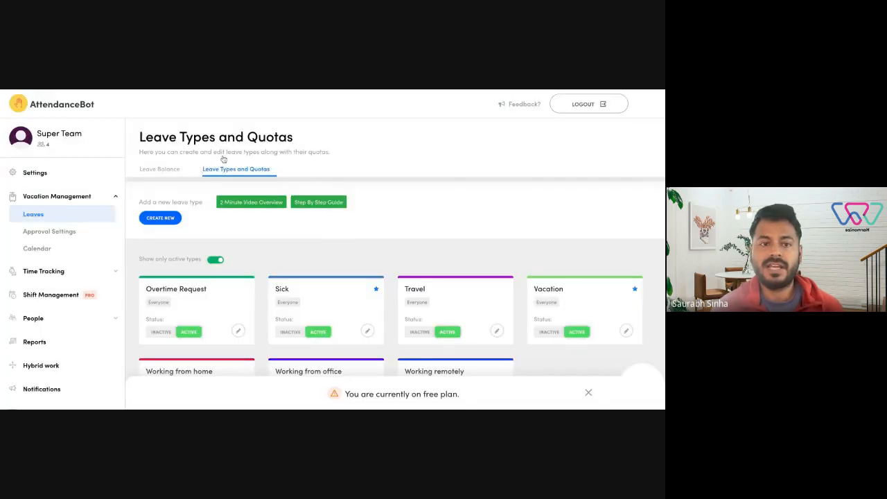
scroll("down", 3)
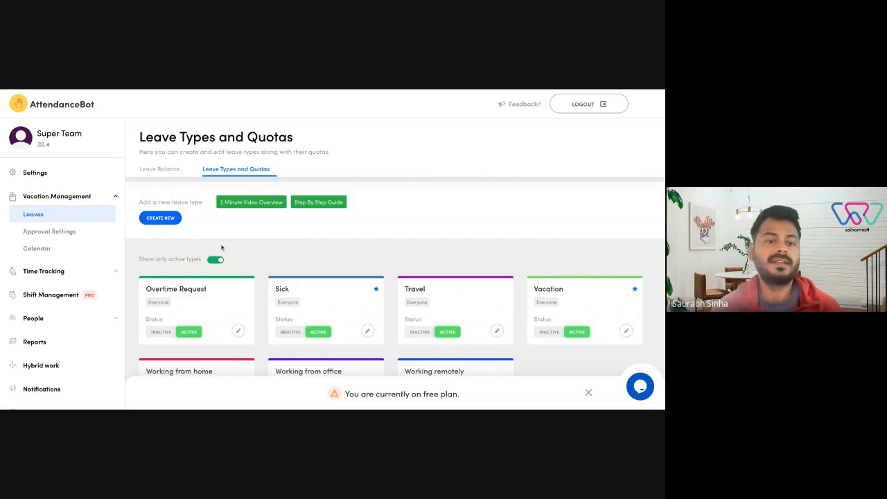
mouse_move(199, 236)
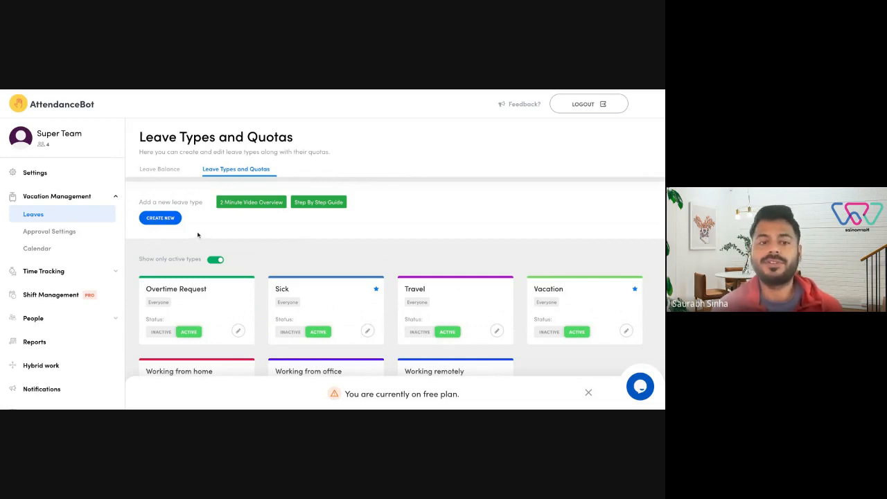
mouse_move(159, 238)
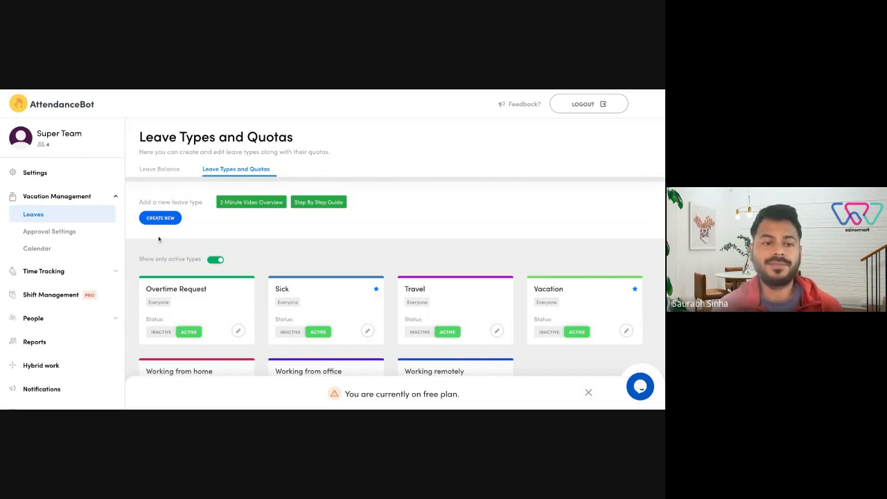
- Open a blank Create leave type form and review its Basic Leave Settings
left_click(160, 218)
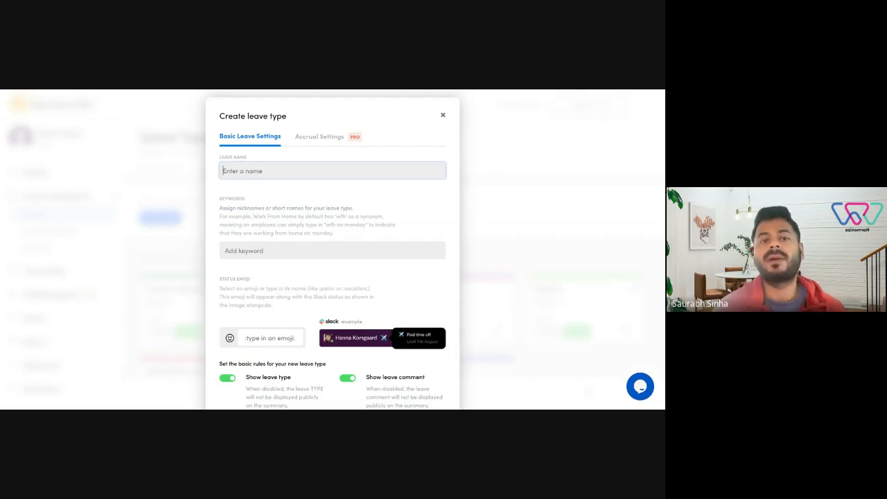
scroll("down", 3)
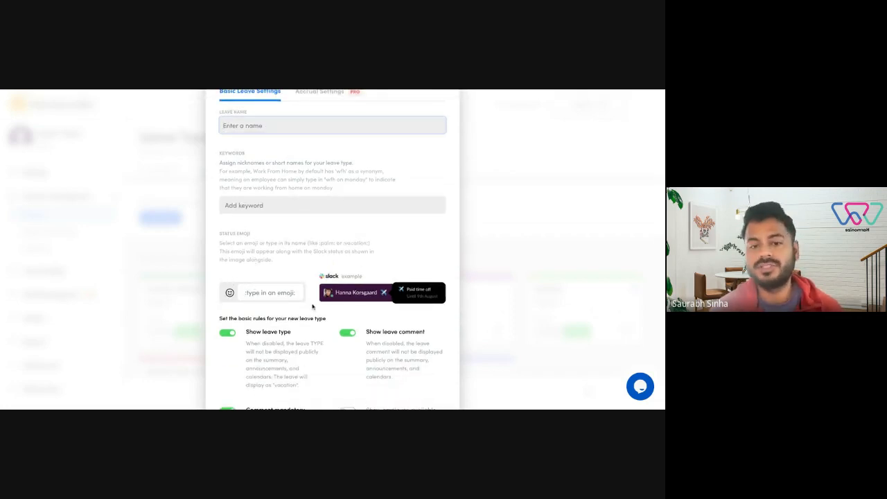
mouse_move(244, 305)
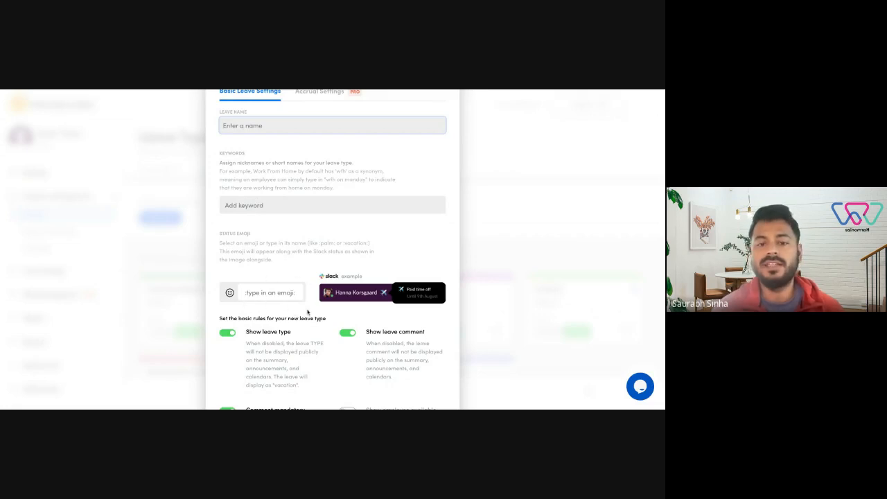
mouse_move(223, 260)
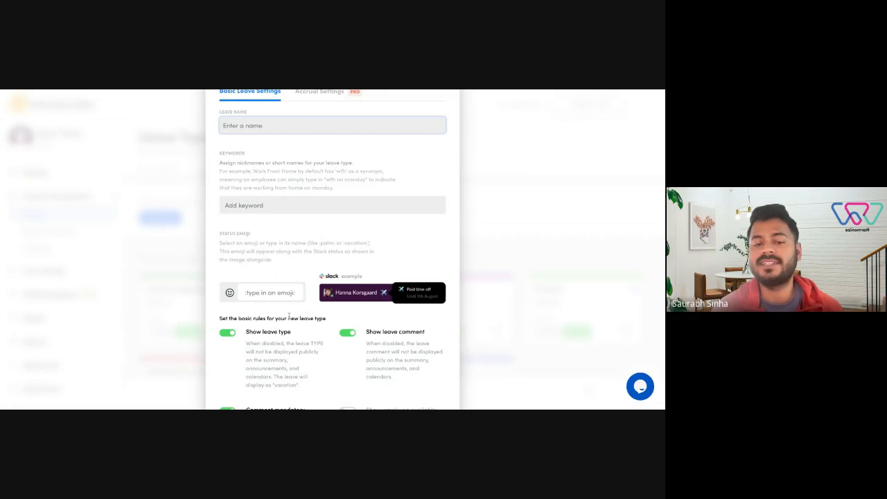
mouse_move(304, 316)
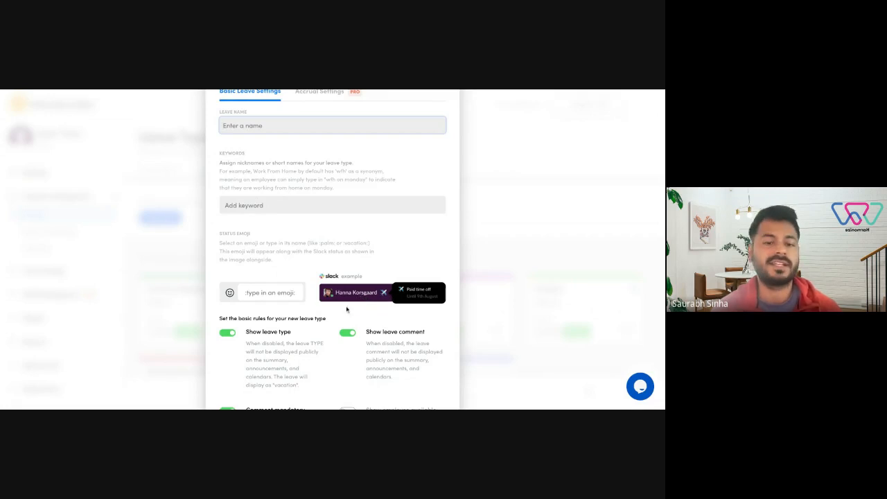
scroll("down", 3)
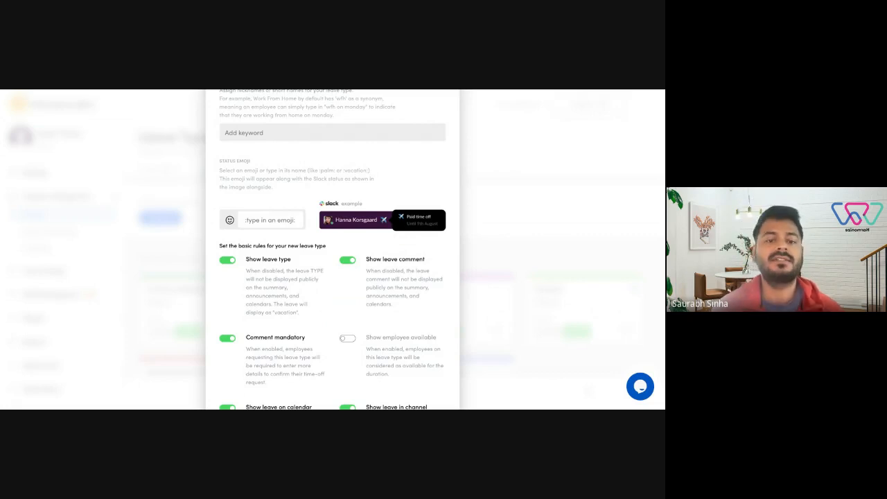
scroll("down", 3)
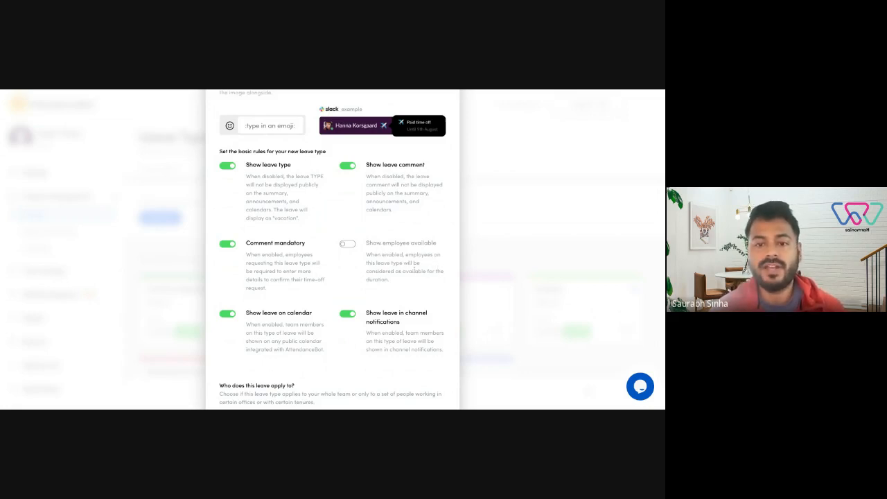
mouse_move(408, 280)
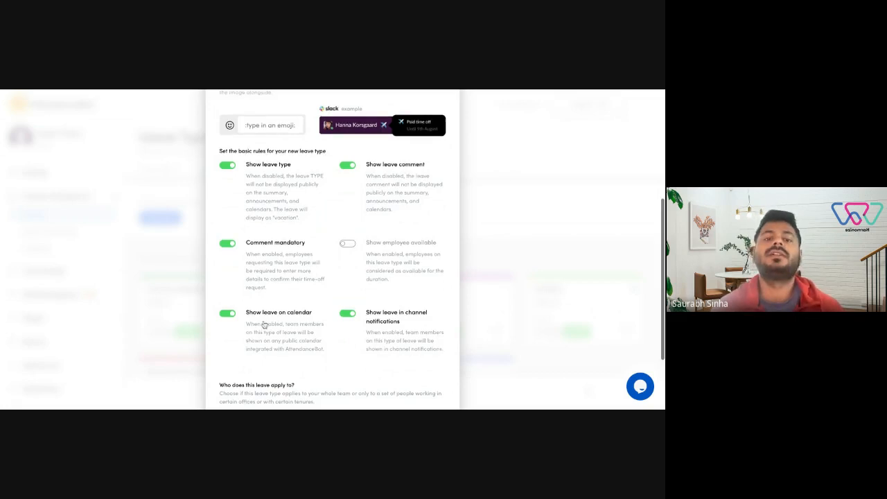
scroll("down", 3)
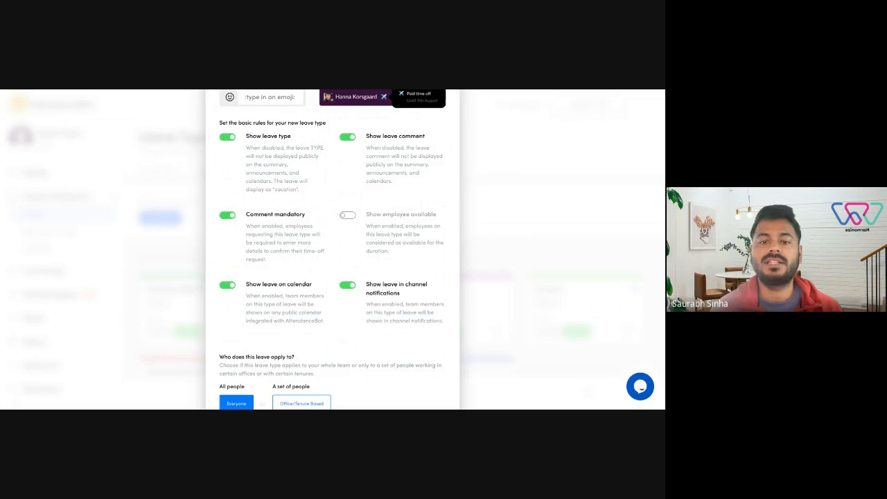
mouse_move(390, 294)
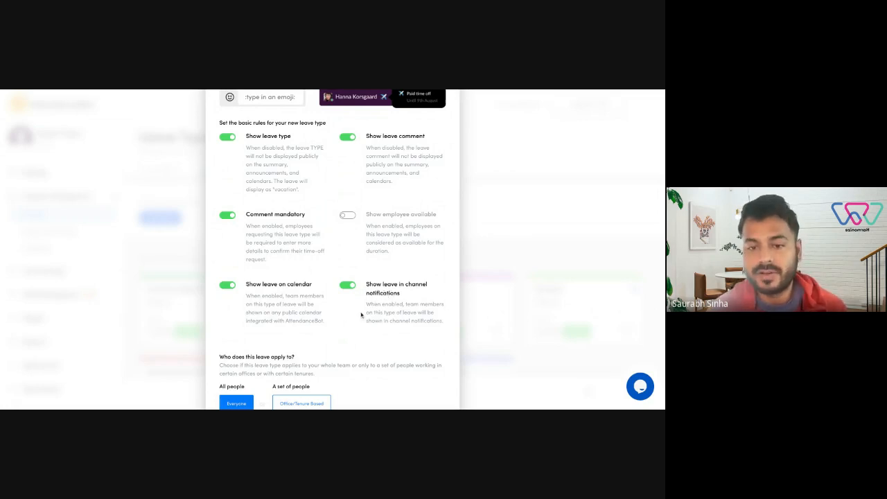
mouse_move(379, 329)
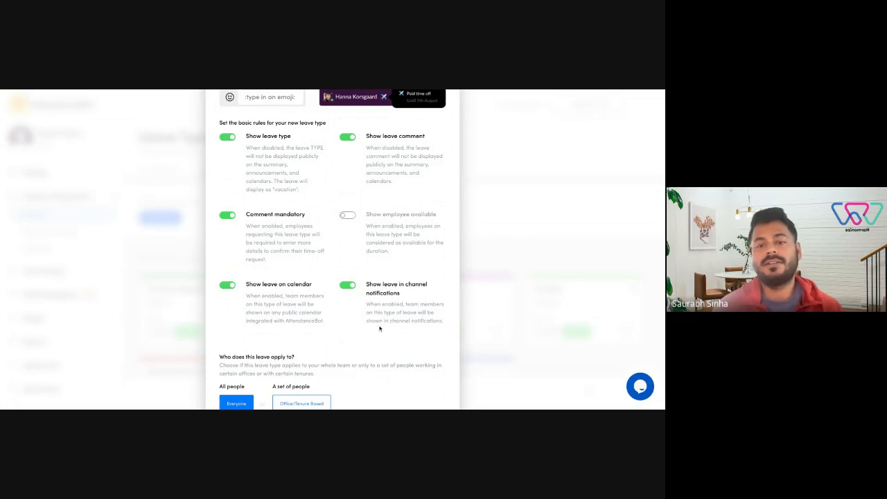
mouse_move(358, 320)
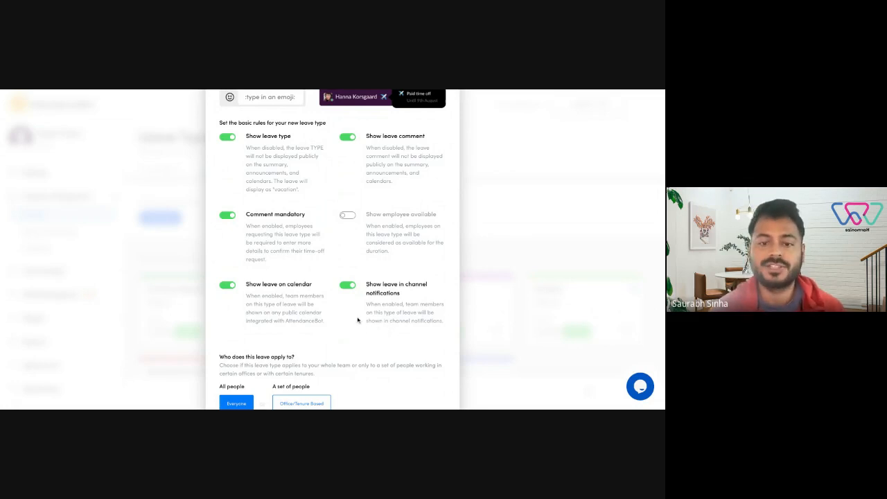
scroll("down", 3)
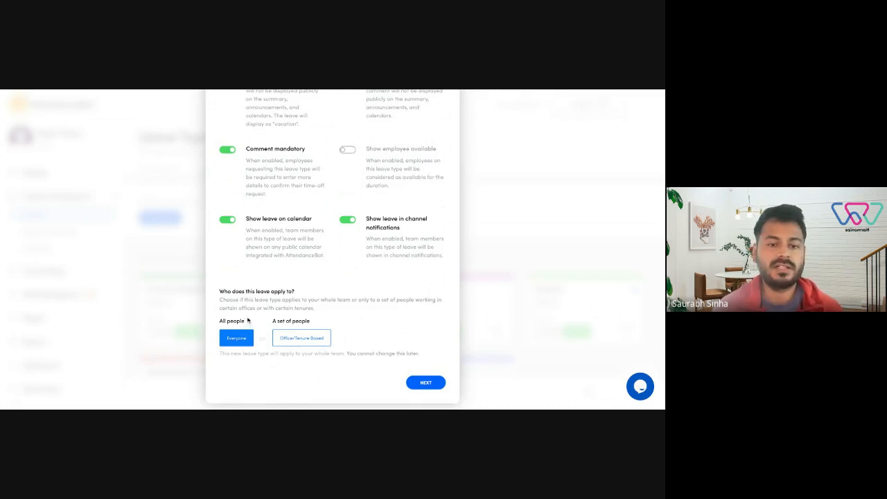
mouse_move(368, 316)
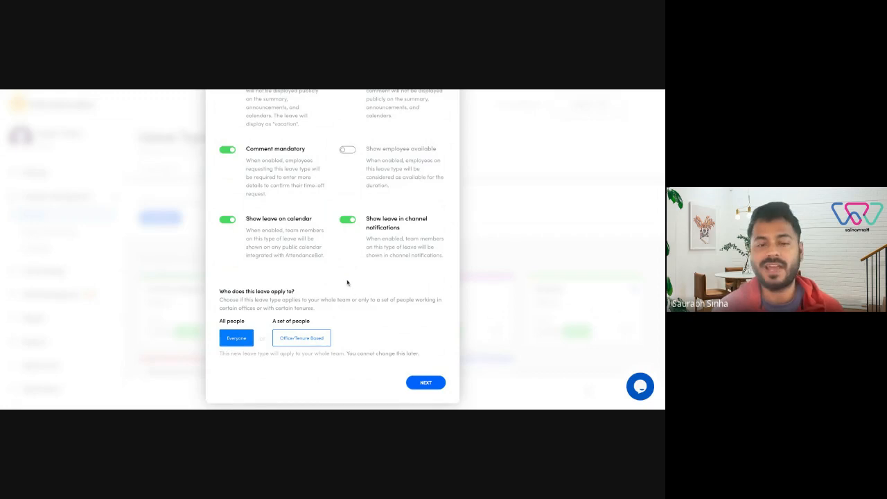
mouse_move(330, 295)
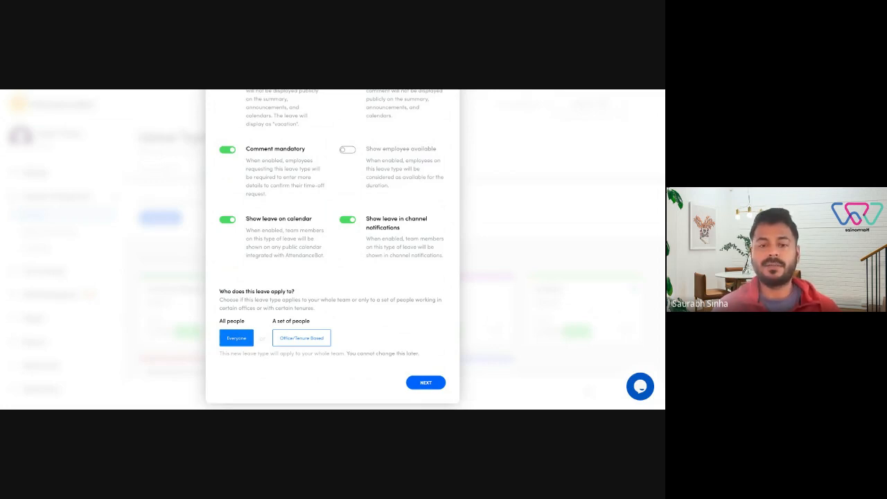
mouse_move(391, 312)
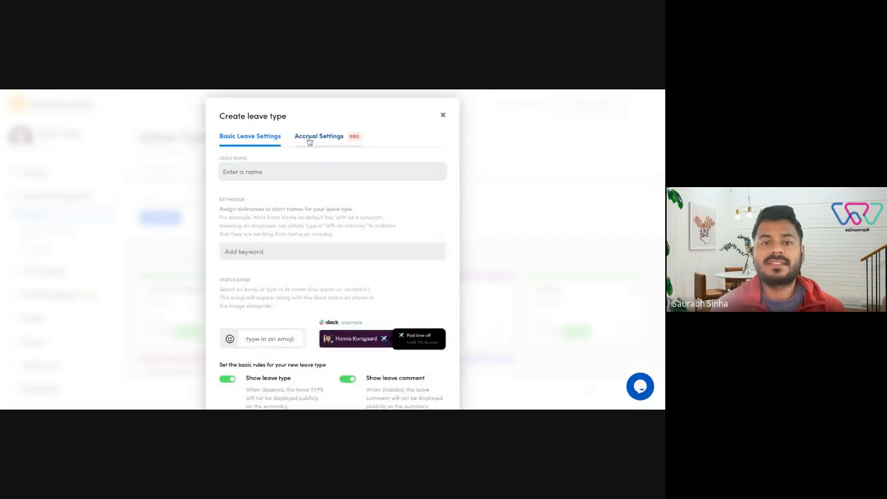
- On Accrual Settings, set Leaves Allotted to Limited to reveal the accrual types
left_click(319, 136)
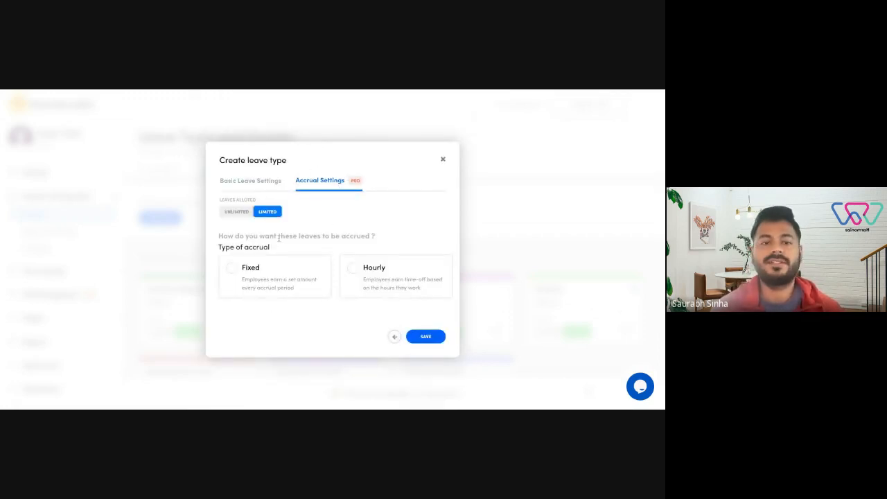
left_click(237, 212)
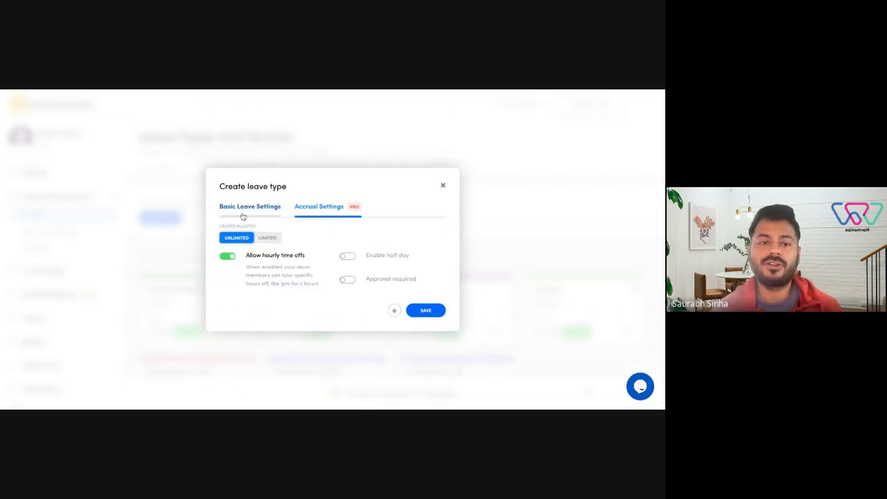
left_click(266, 237)
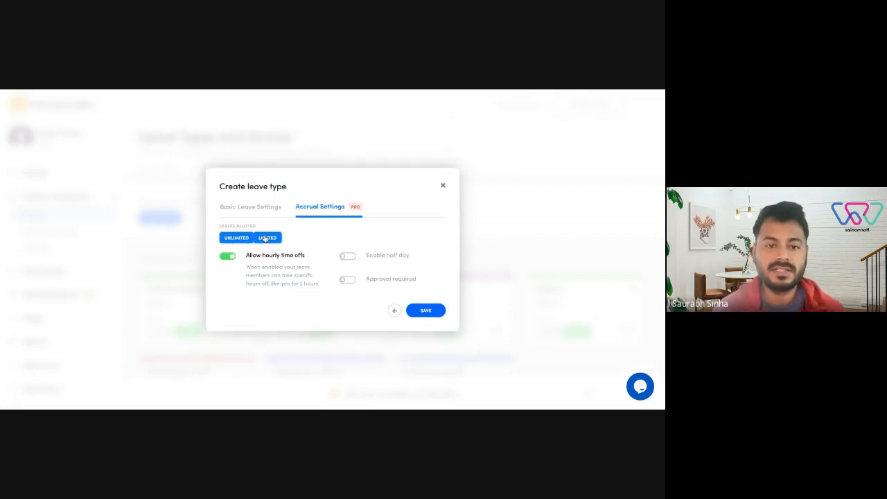
left_click(268, 237)
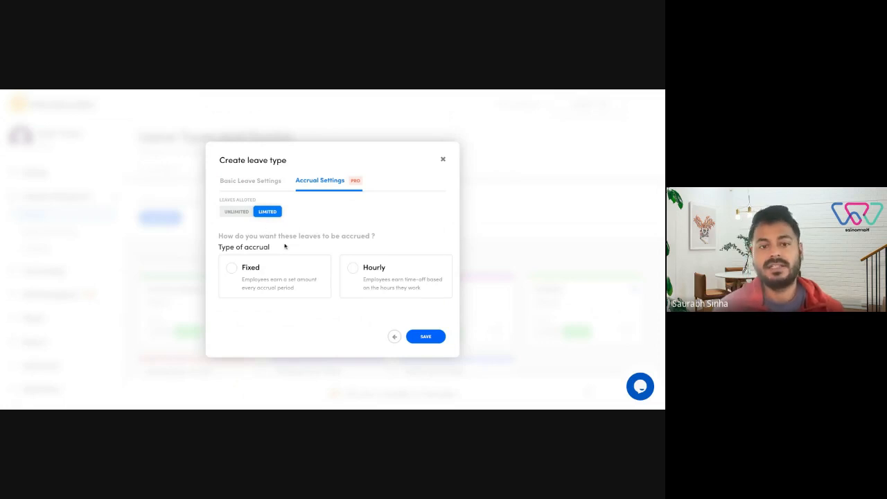
mouse_move(251, 290)
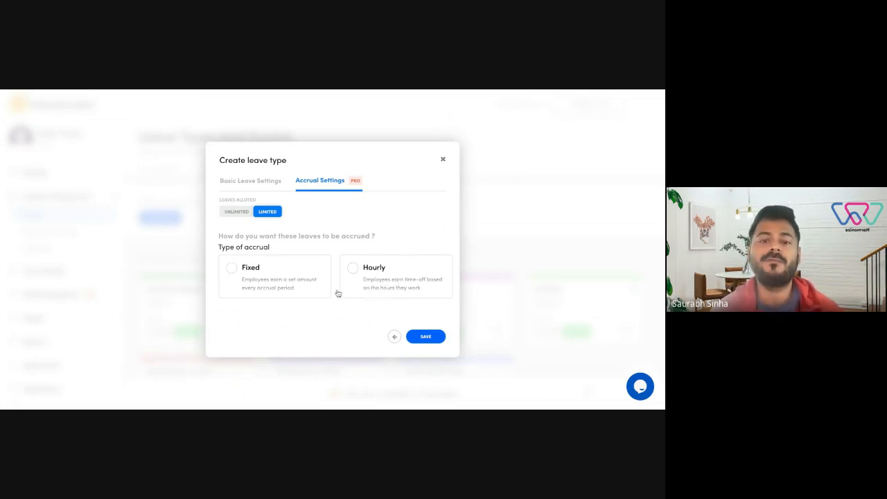
mouse_move(276, 282)
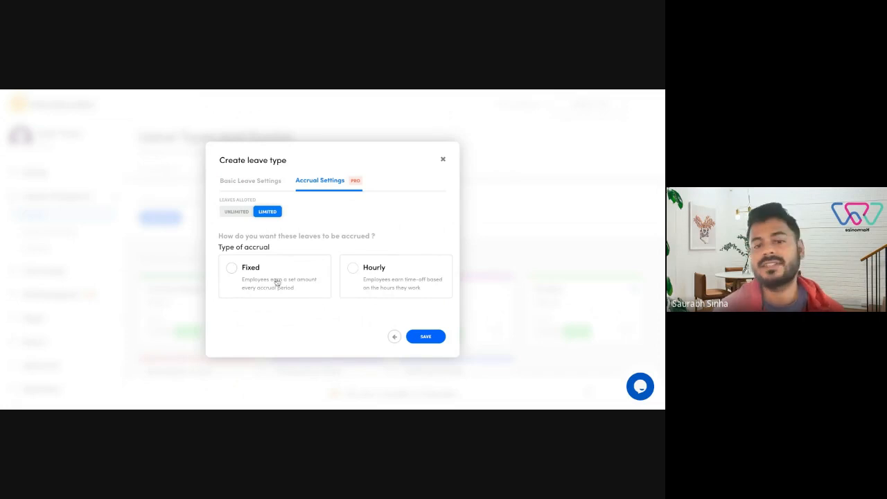
mouse_move(319, 291)
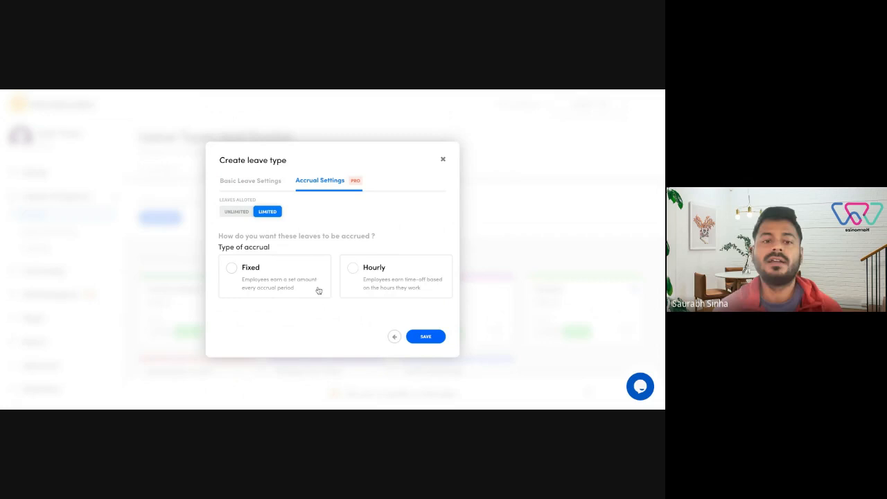
- Choose Fixed accrual with a calendar-year duration and 24 annual leave days
left_click(231, 268)
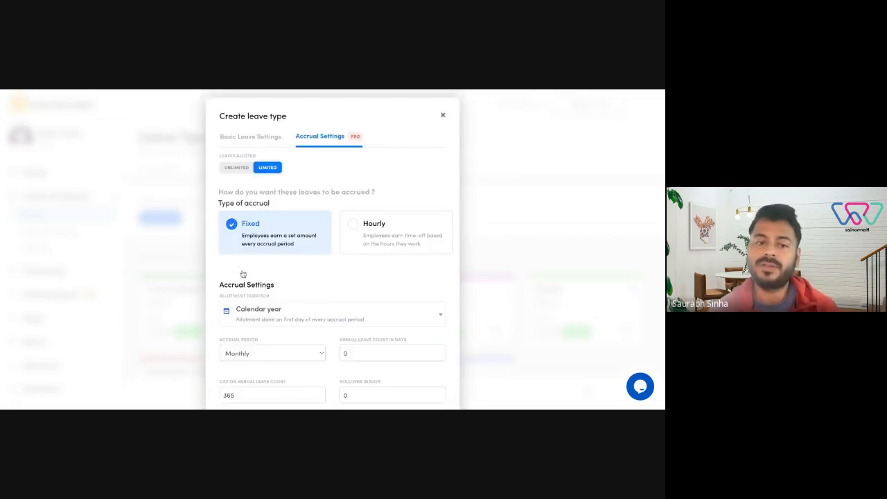
scroll("down", 3)
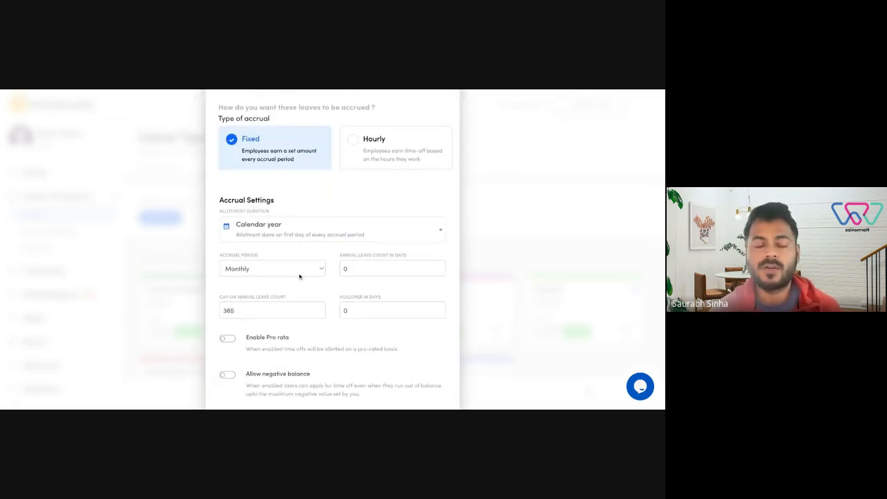
scroll("down", 3)
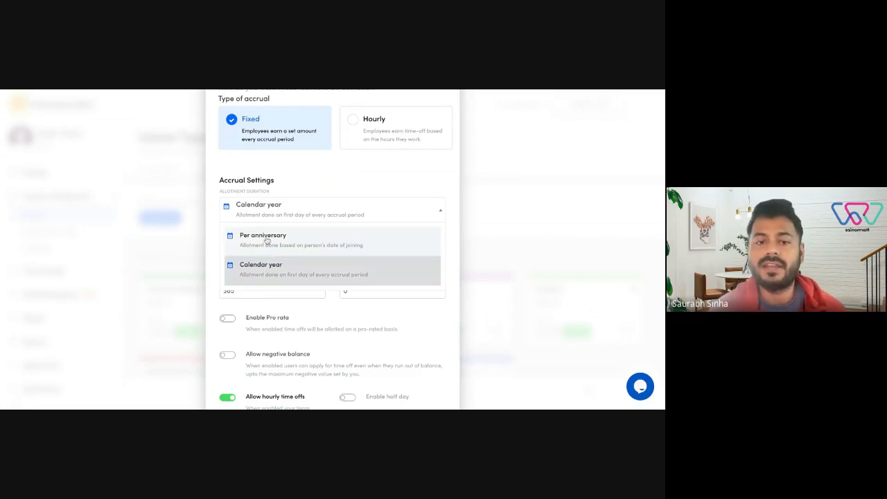
mouse_move(283, 175)
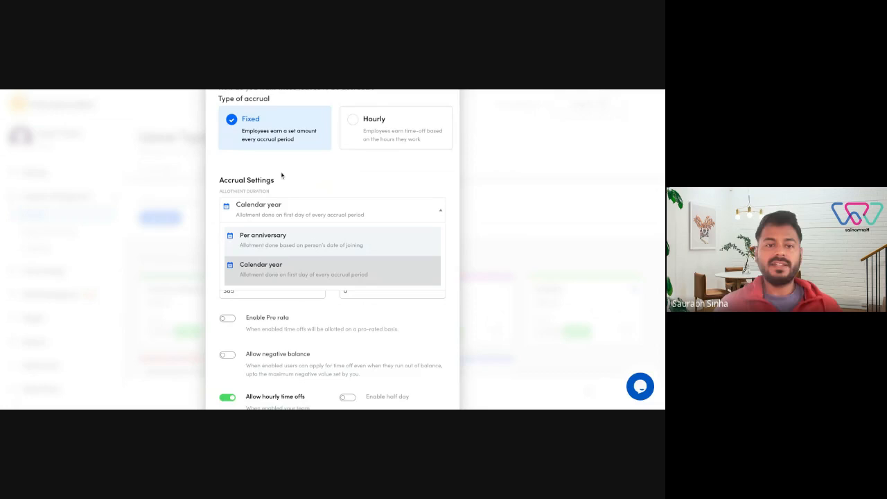
left_click(261, 268)
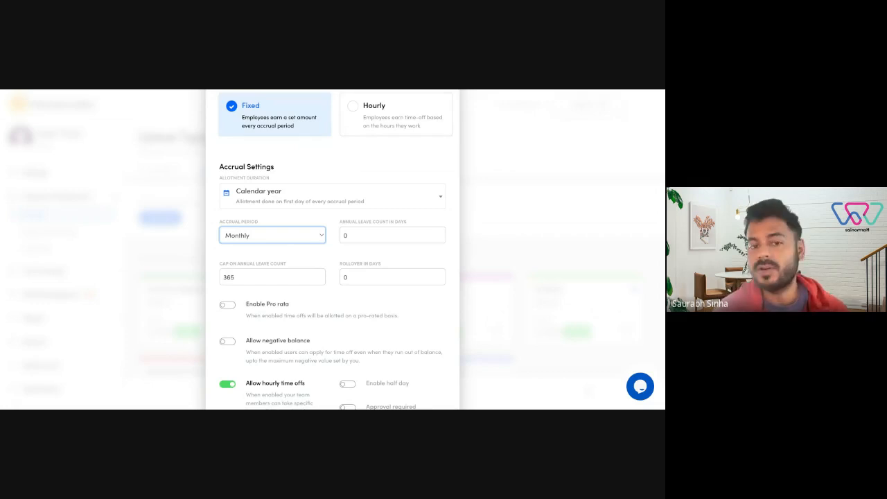
left_click(391, 234)
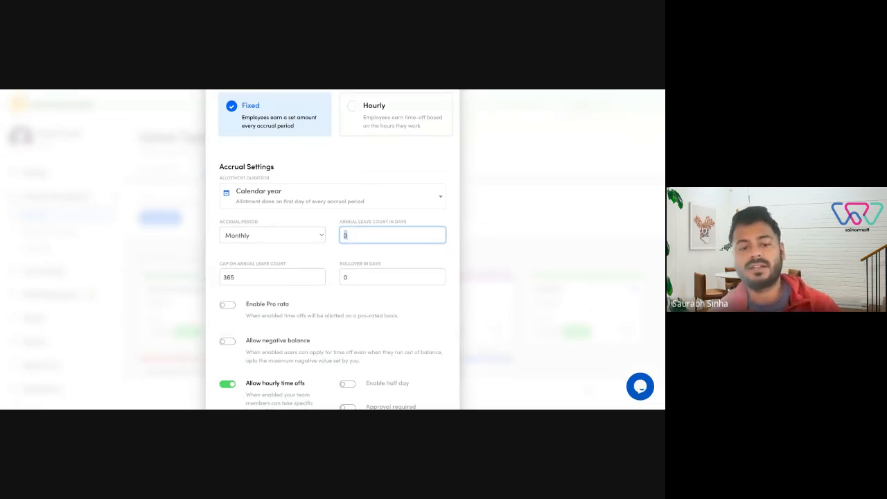
type("24")
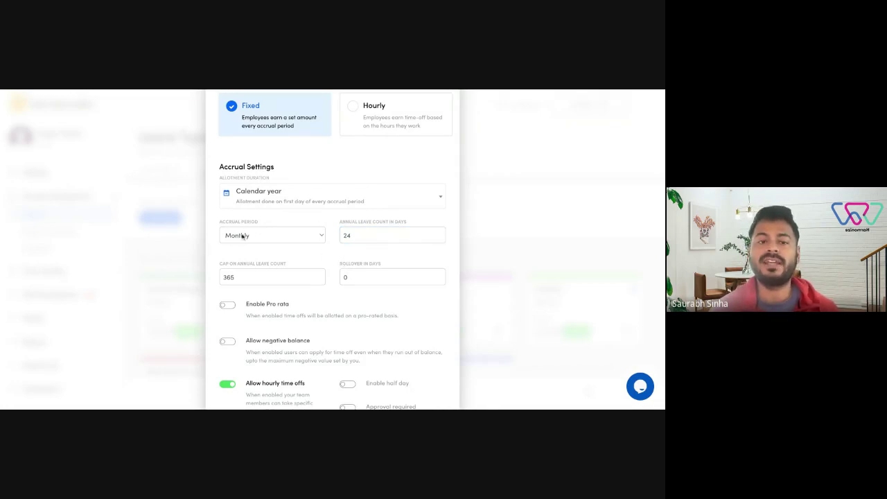
mouse_move(256, 223)
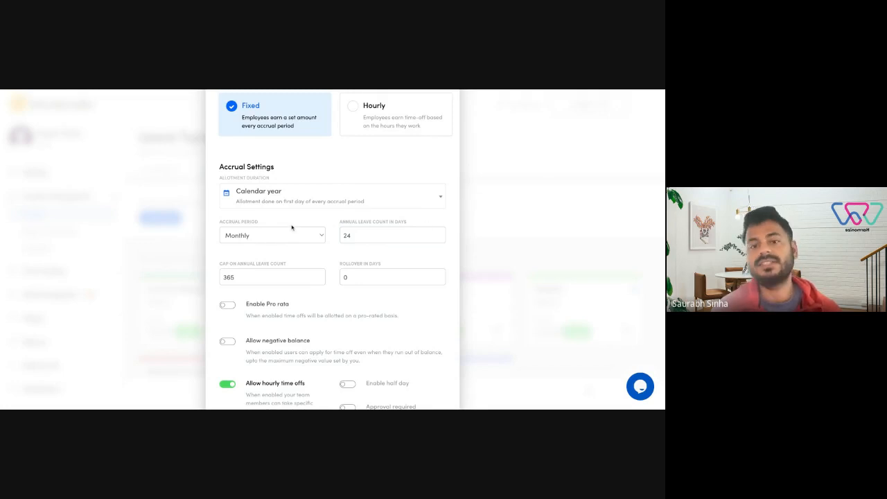
mouse_move(322, 257)
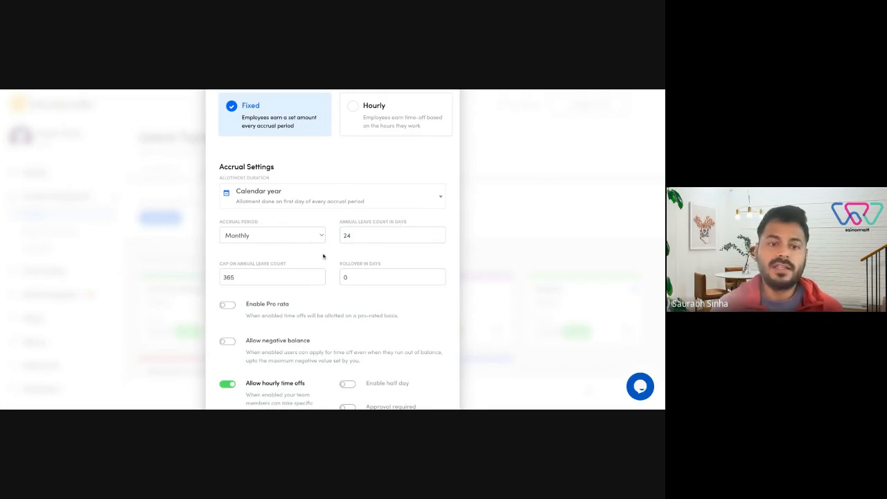
scroll("down", 3)
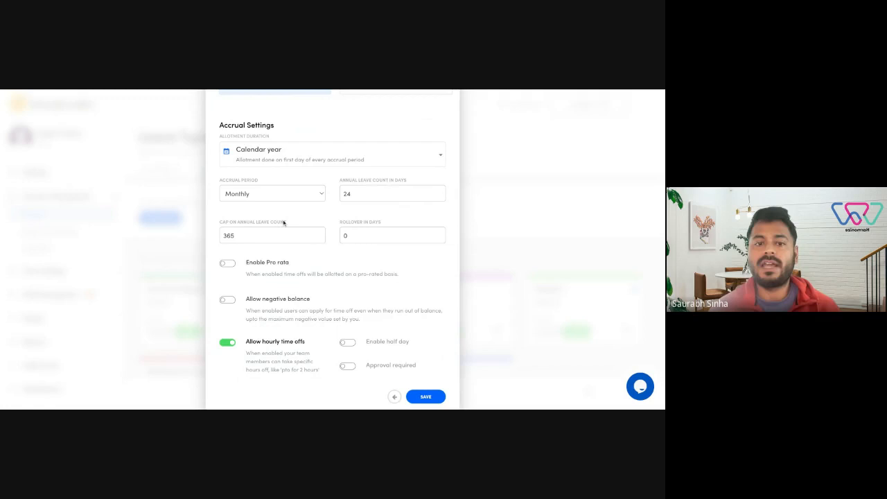
mouse_move(307, 254)
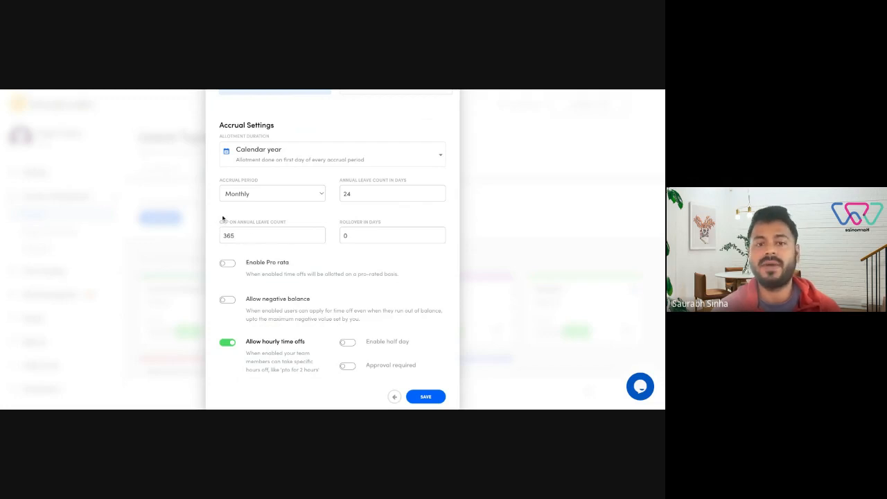
mouse_move(355, 223)
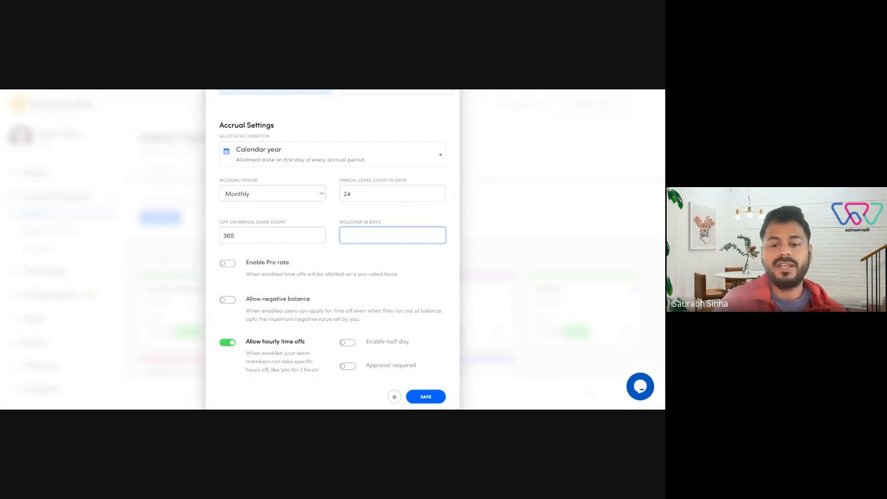
- Enter the annual leave count, a 365-day cap and 10 rollover days
type("20")
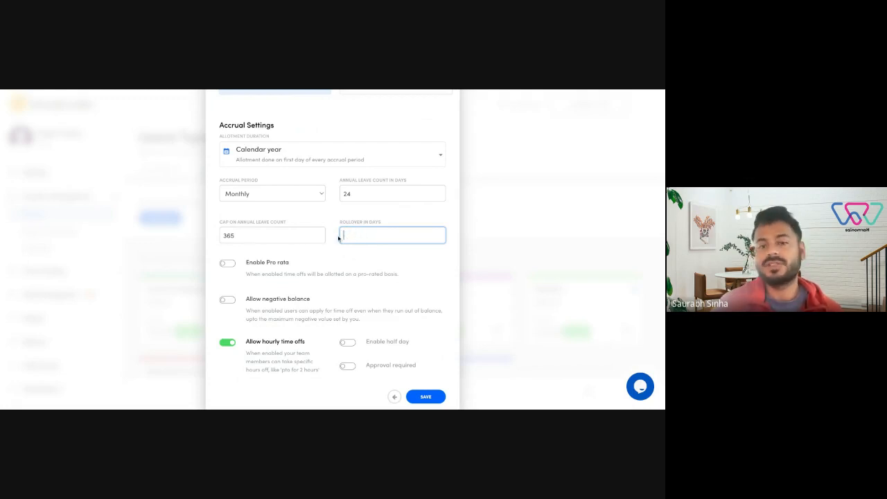
type("0")
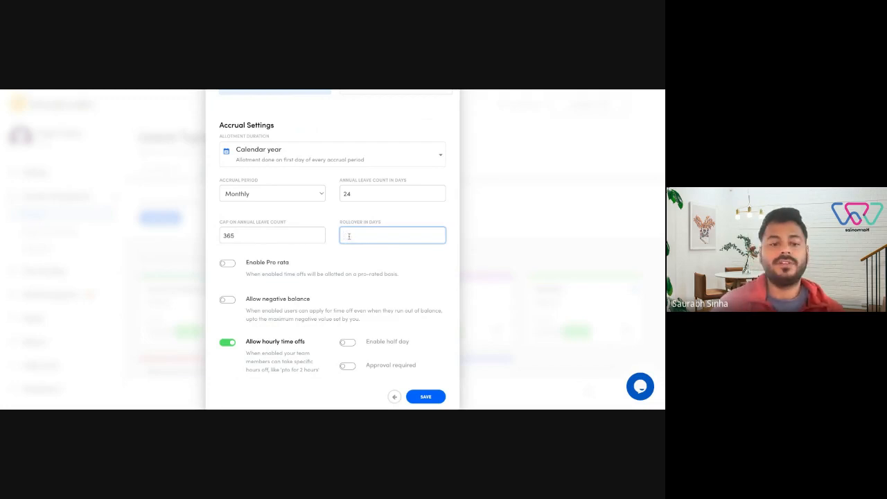
type("365")
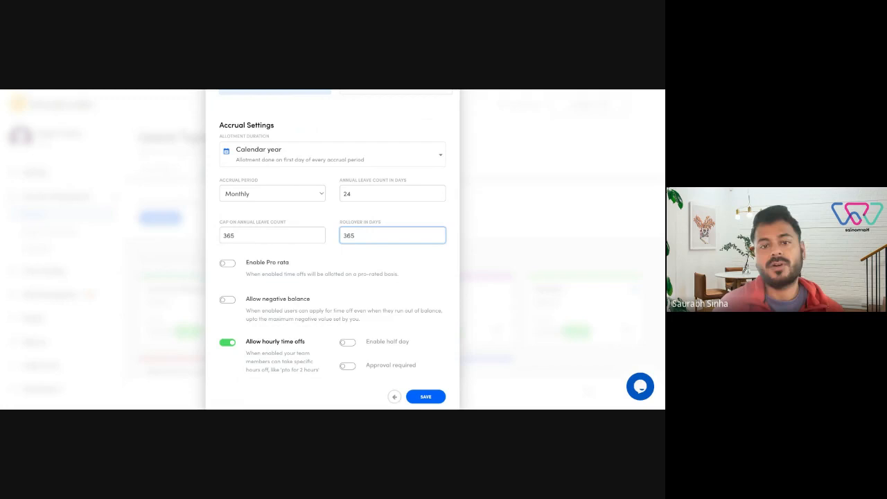
mouse_move(332, 249)
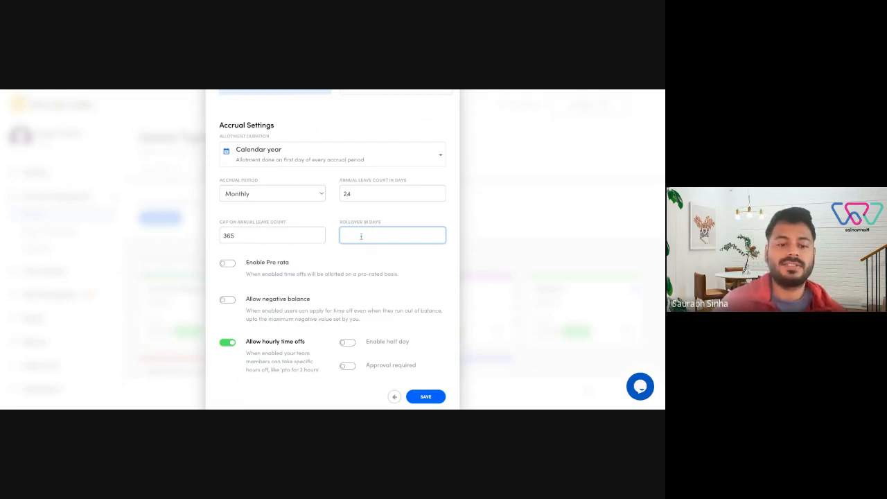
type("10")
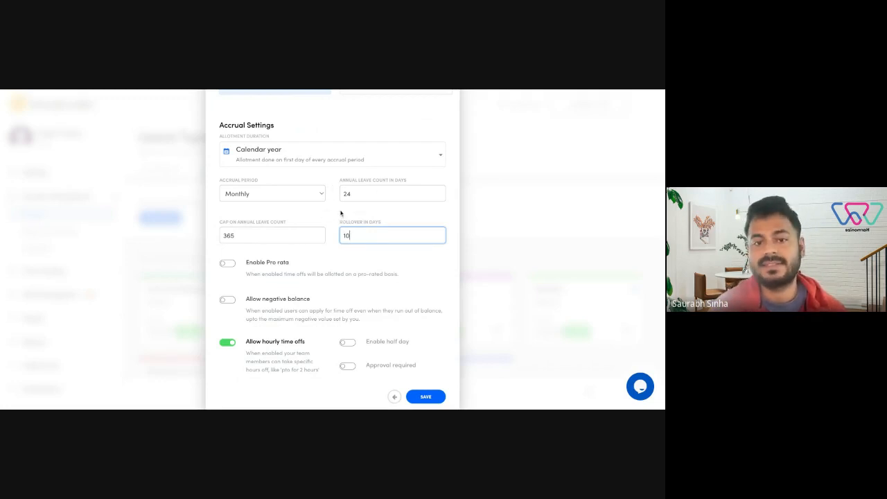
mouse_move(367, 249)
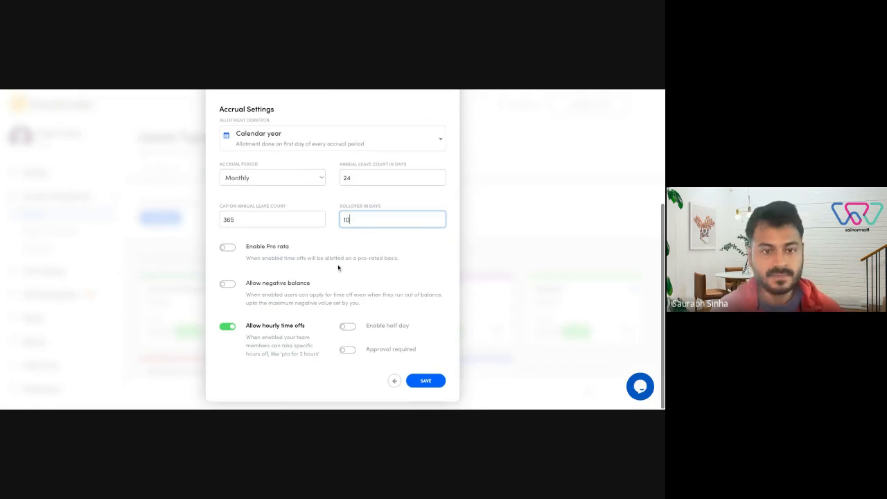
mouse_move(277, 252)
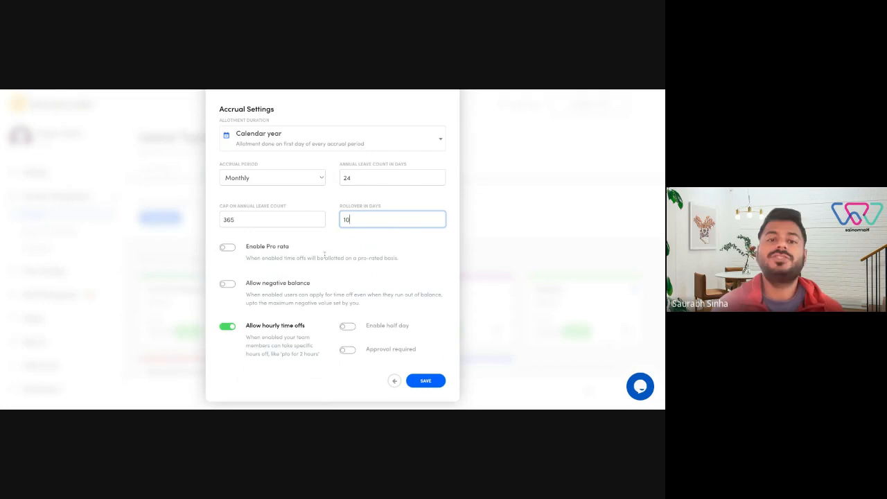
mouse_move(316, 253)
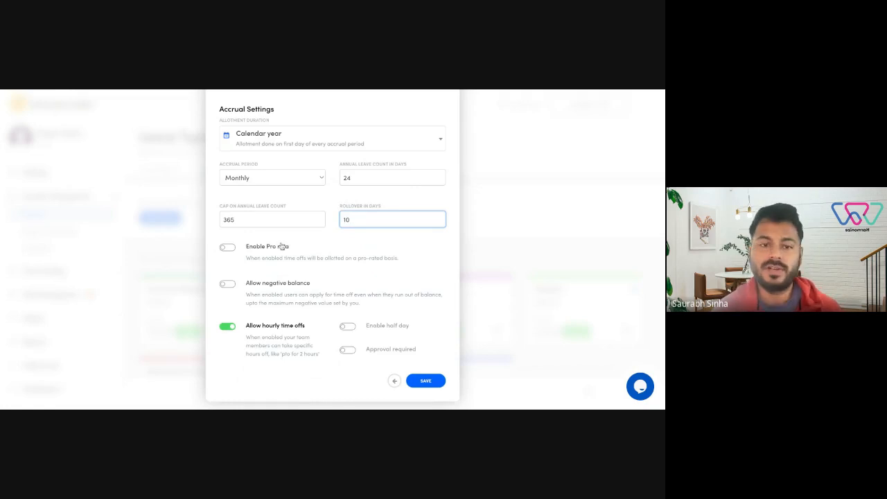
- Try a 5-day maximum negative balance, switch negative balance back off, and require approval
left_click(226, 284)
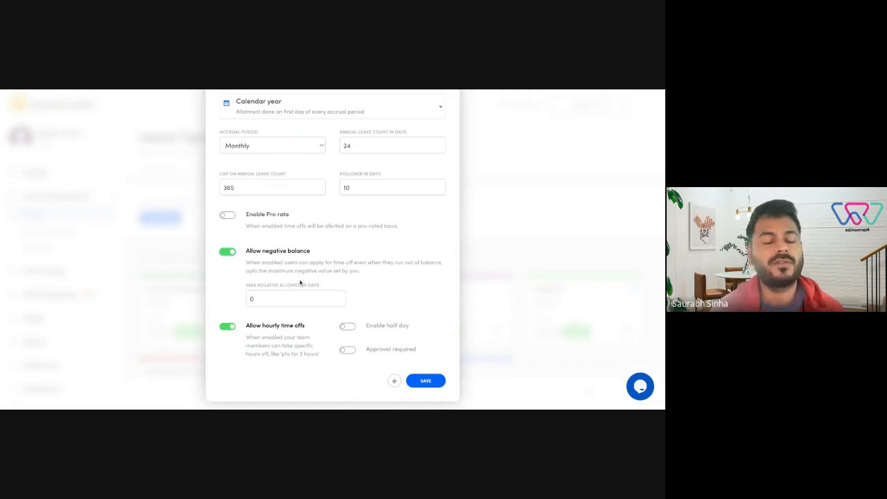
mouse_move(339, 173)
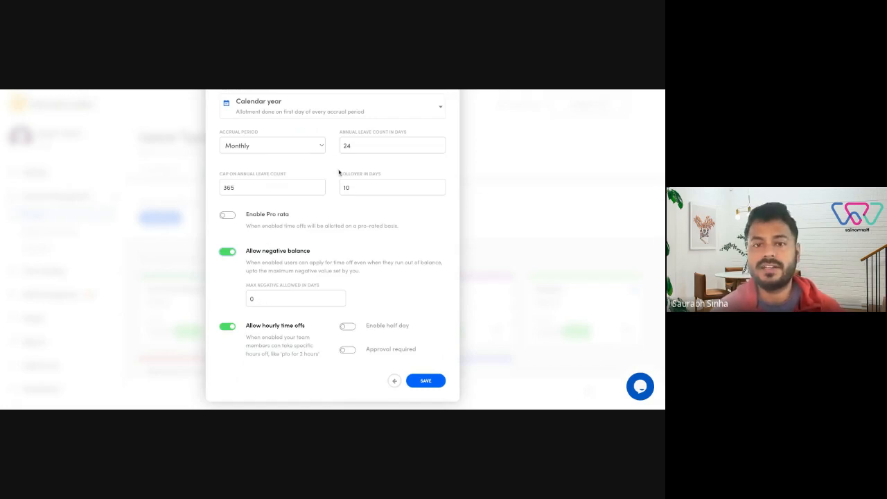
left_click(295, 298)
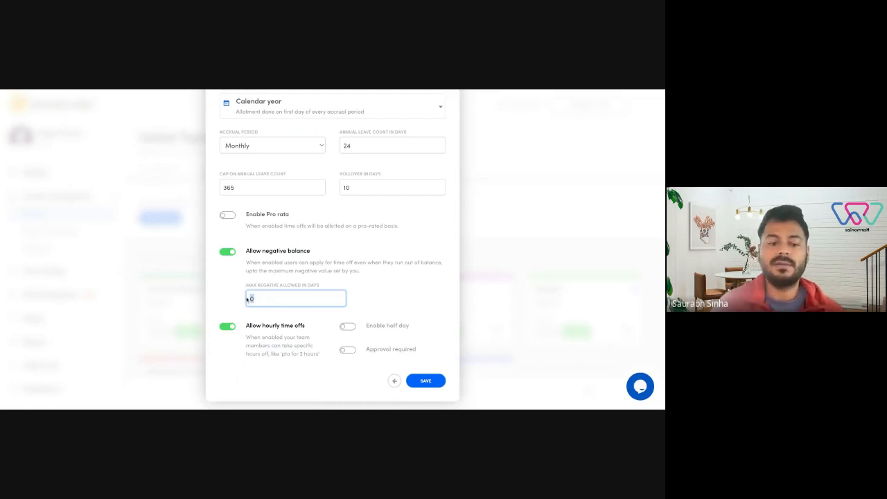
type("6")
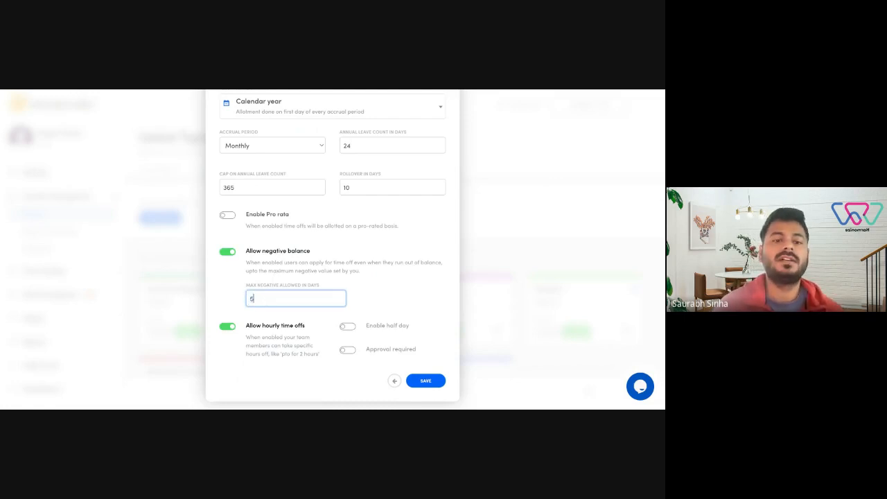
key("backspace")
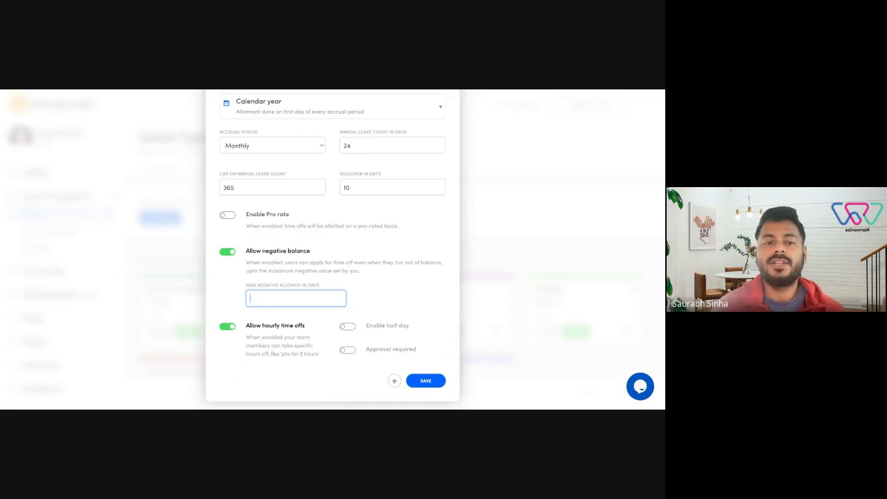
type("5")
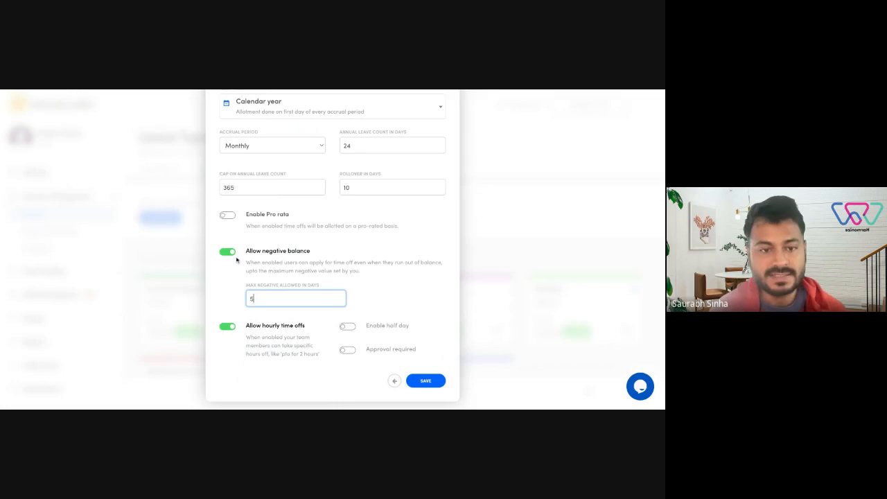
left_click(227, 251)
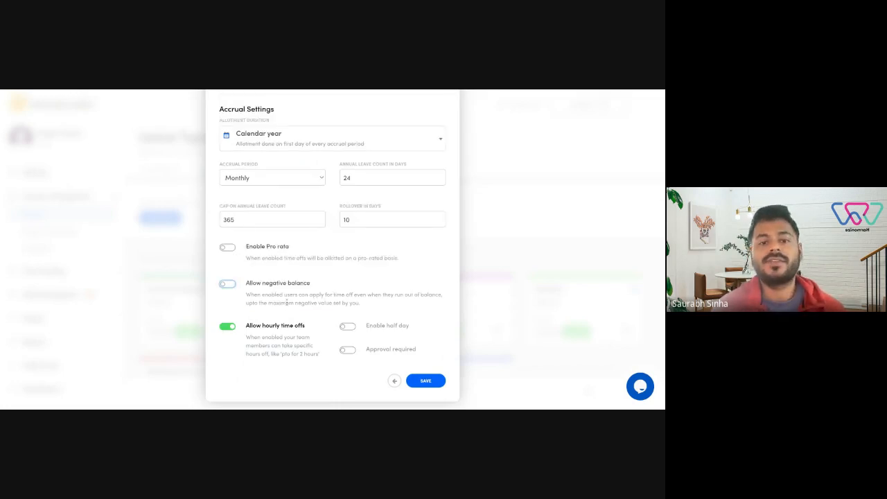
mouse_move(307, 332)
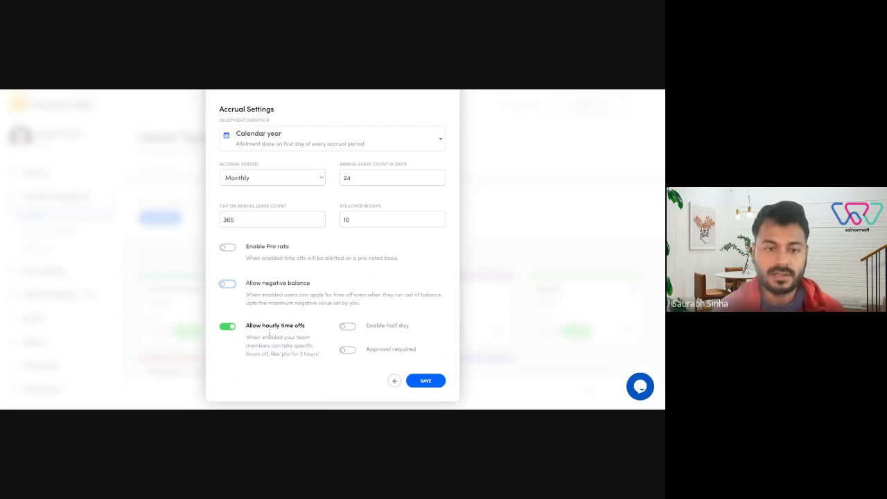
mouse_move(276, 381)
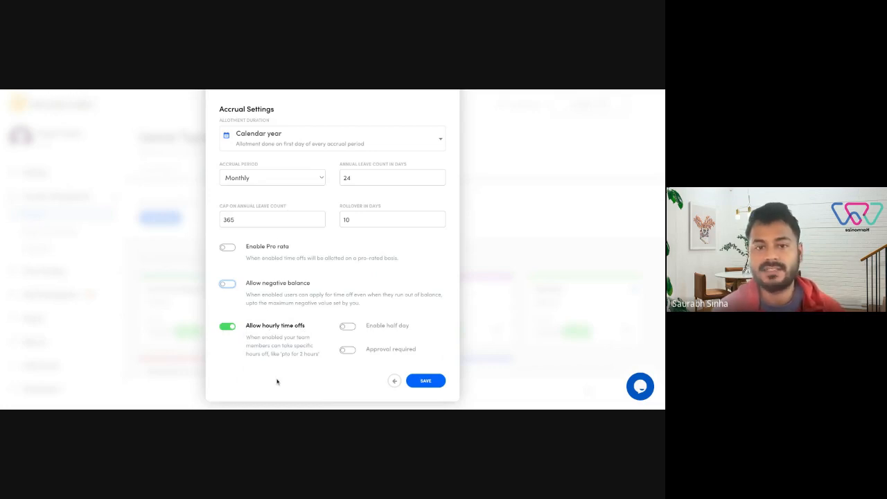
mouse_move(370, 310)
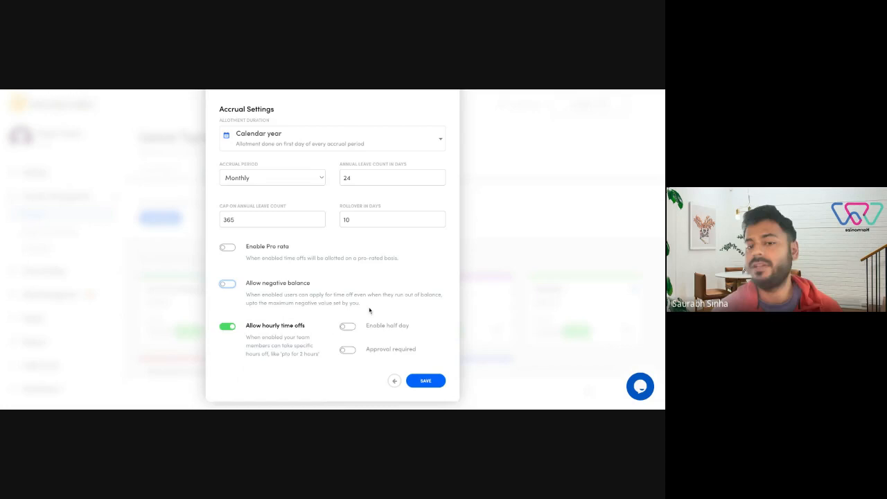
left_click(347, 349)
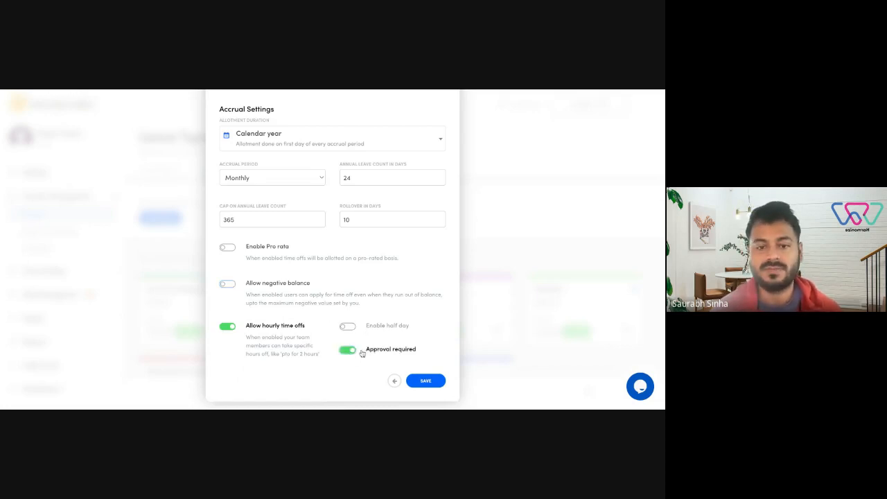
scroll("up", 3)
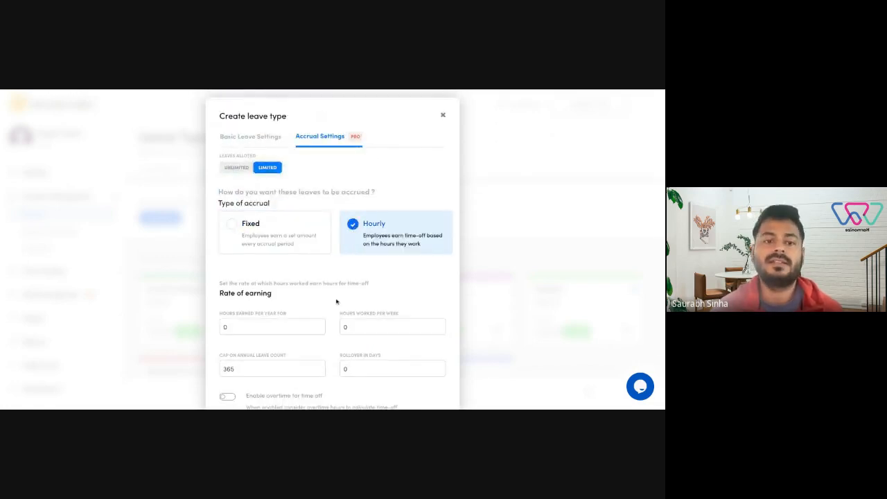
- Scroll through the hourly accrual's rate of earning and time-off options
scroll("down", 3)
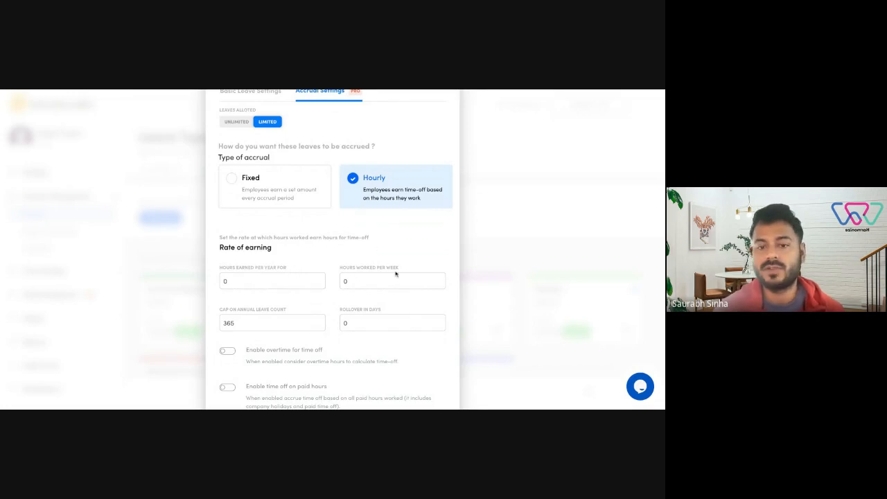
scroll("down", 3)
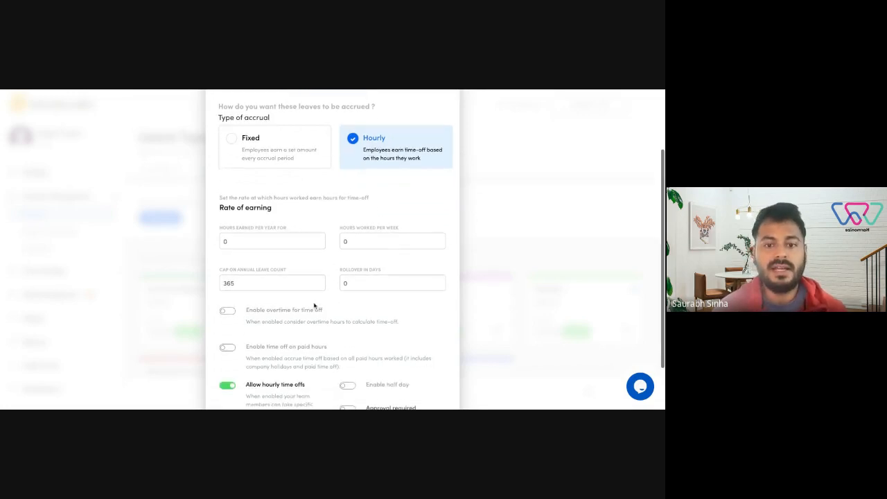
mouse_move(324, 301)
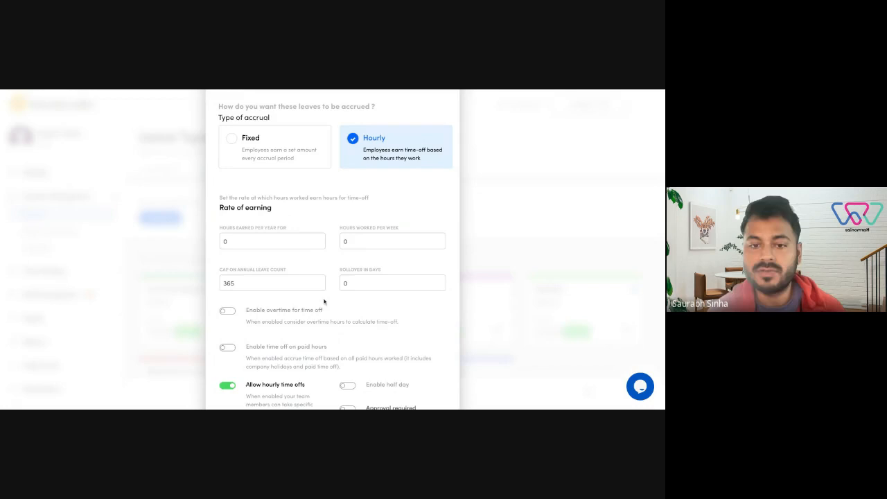
mouse_move(328, 310)
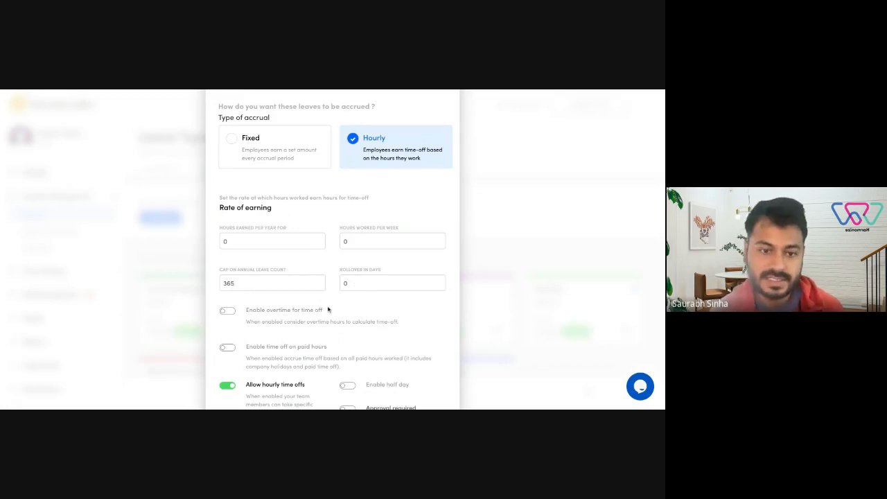
scroll("down", 3)
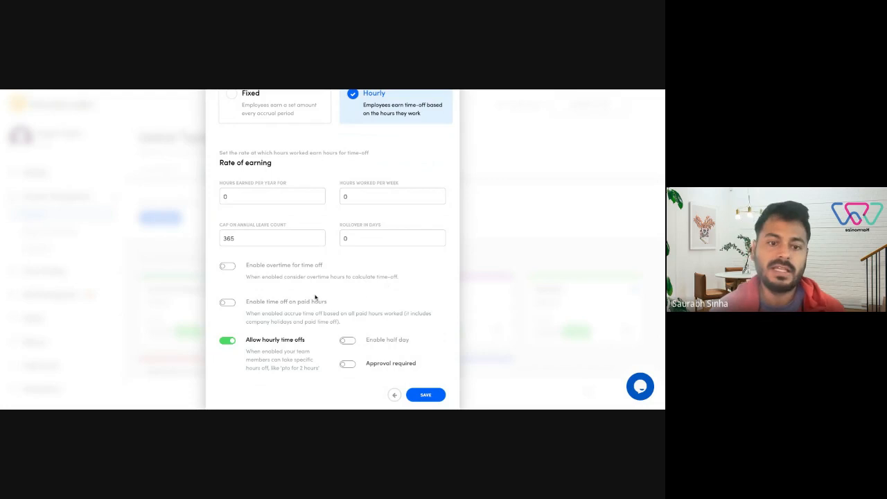
mouse_move(299, 318)
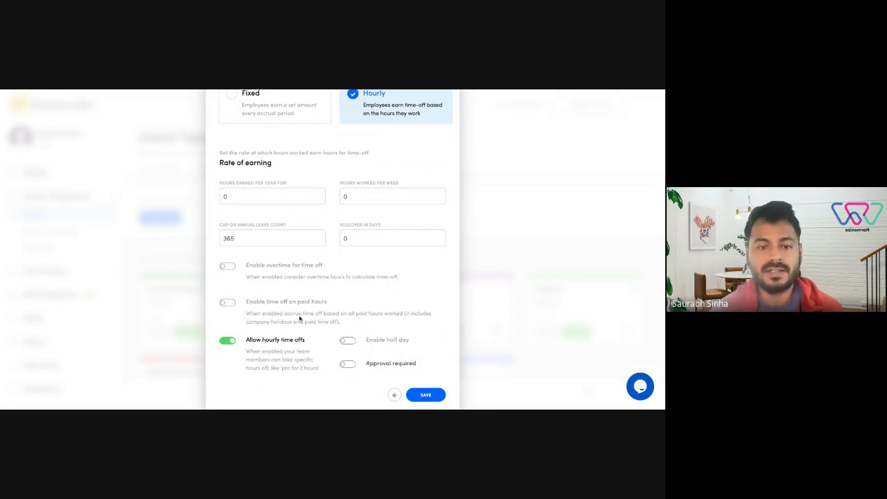
mouse_move(347, 293)
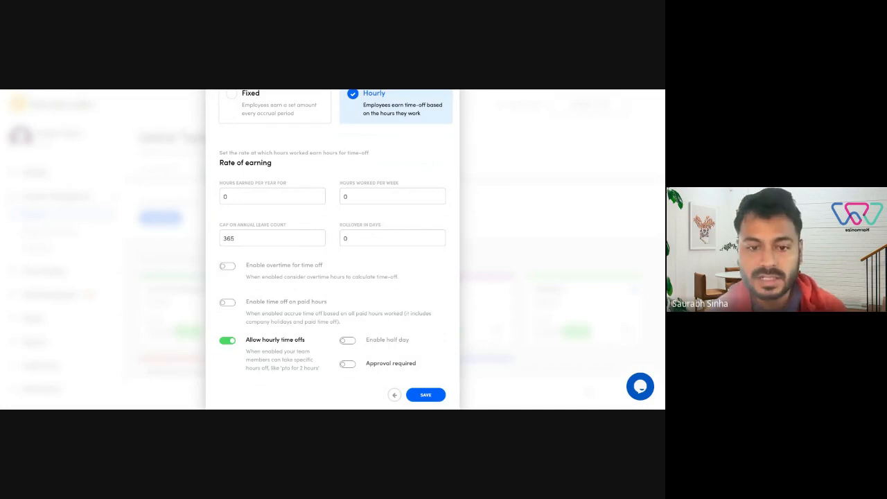
mouse_move(379, 301)
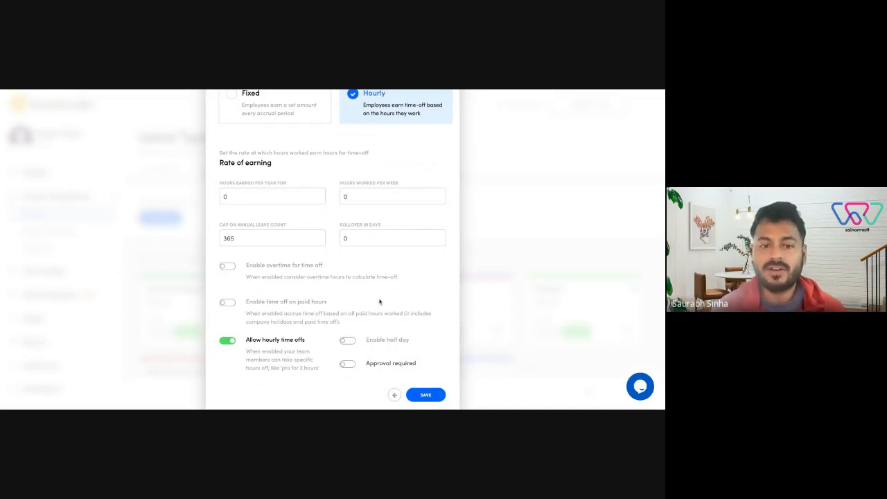
scroll("down", 3)
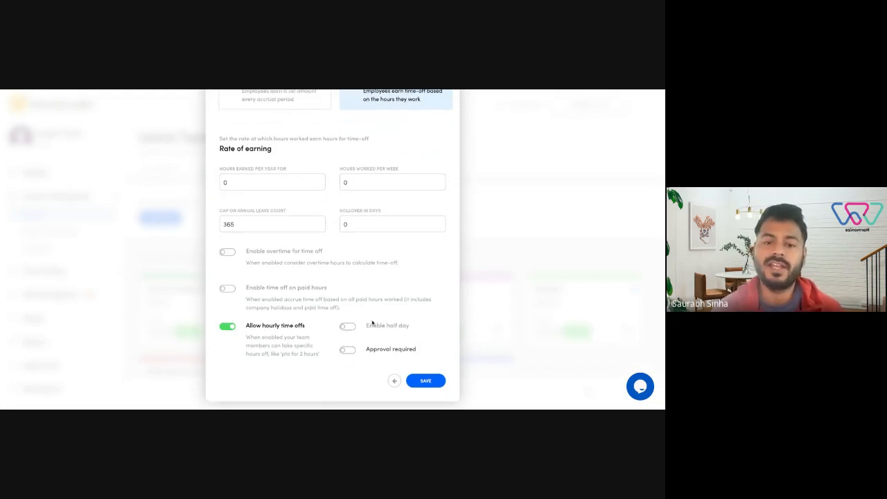
mouse_move(388, 356)
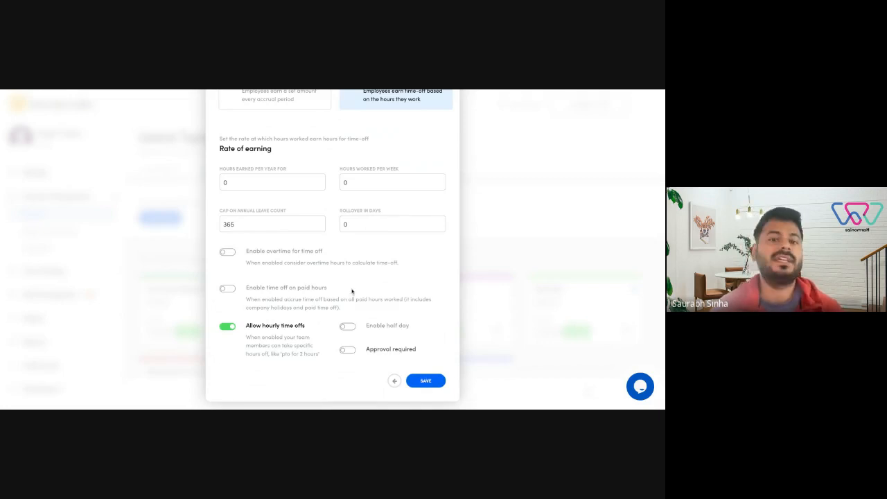
scroll("up", 3)
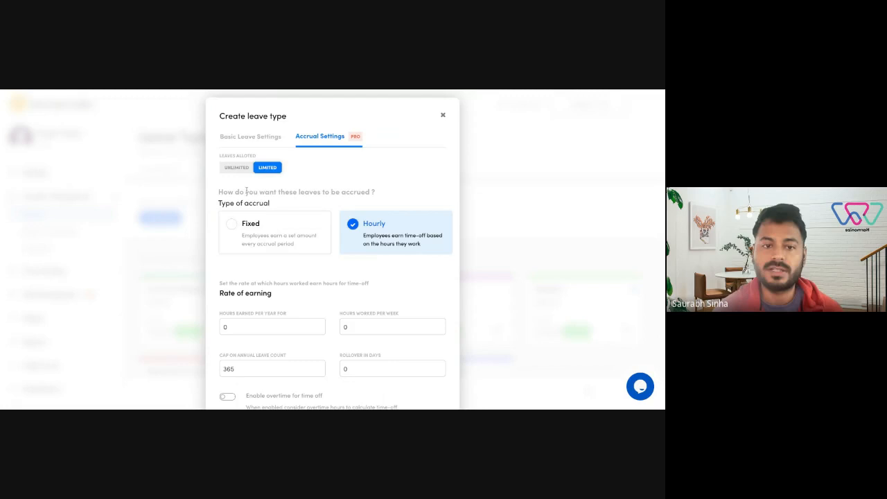